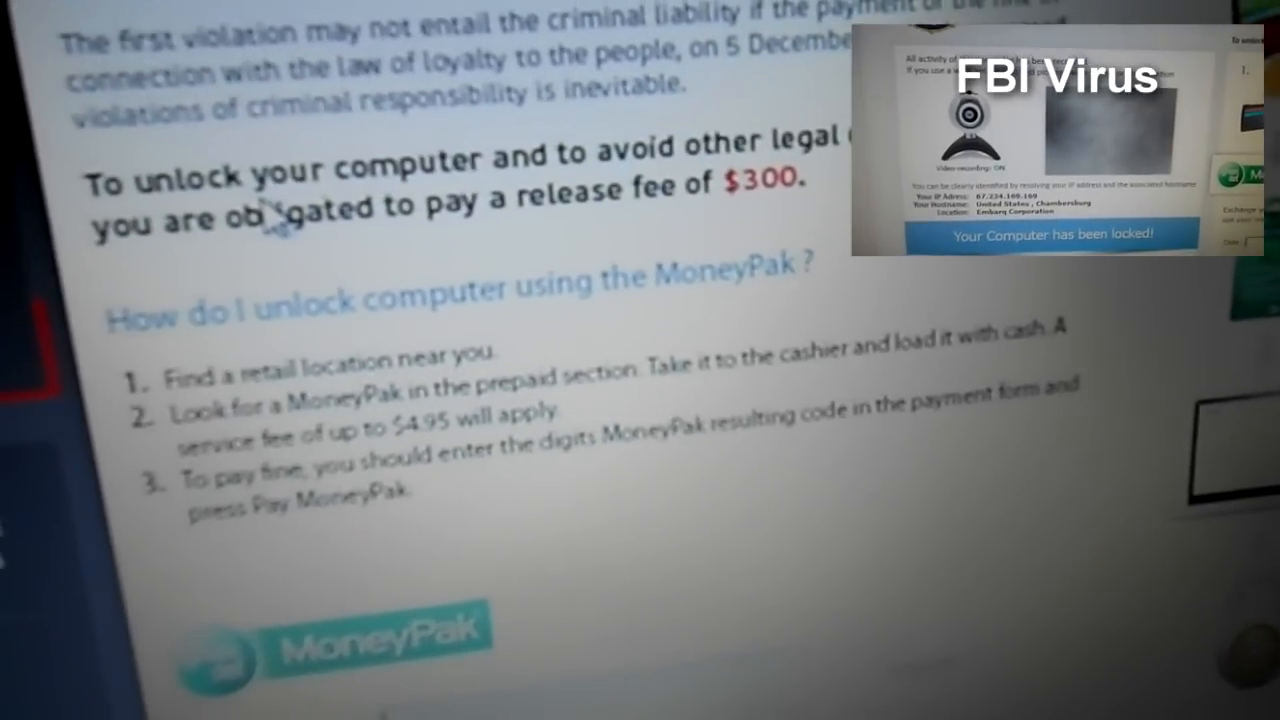
Step: Highlight Repair Your Computer on the Advanced Boot Options screen to enter the repair environment
{"action": "scroll", "scroll_direction": "down", "scroll_amount": 3}
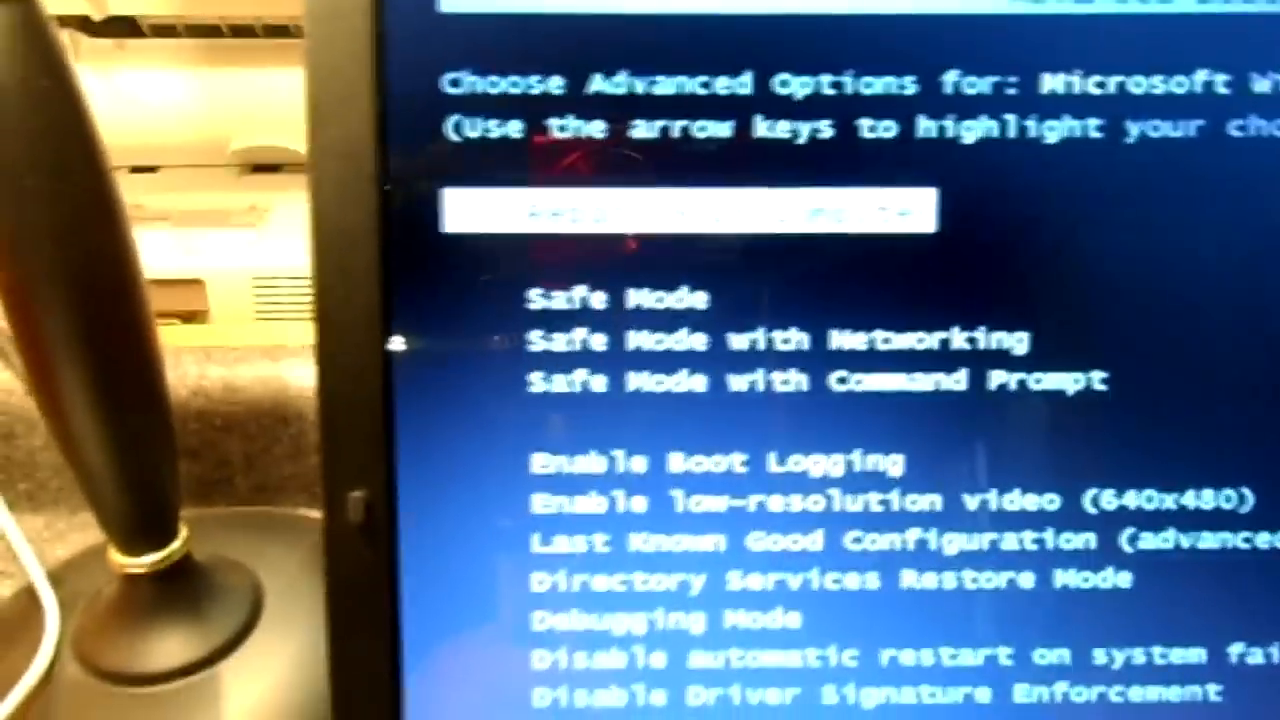
{"action": "key", "text": "up"}
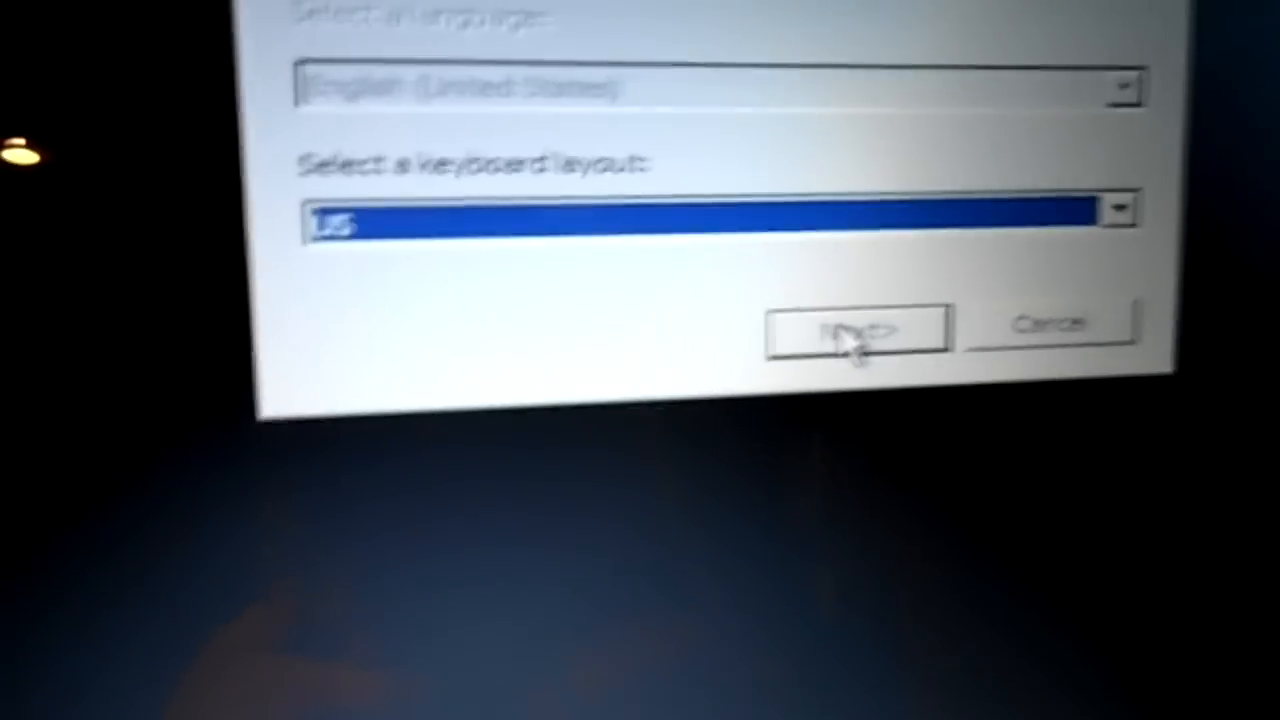
Step: Accept the US keyboard layout and log on as the local user
{"action": "left_click", "coordinate": [855, 330]}
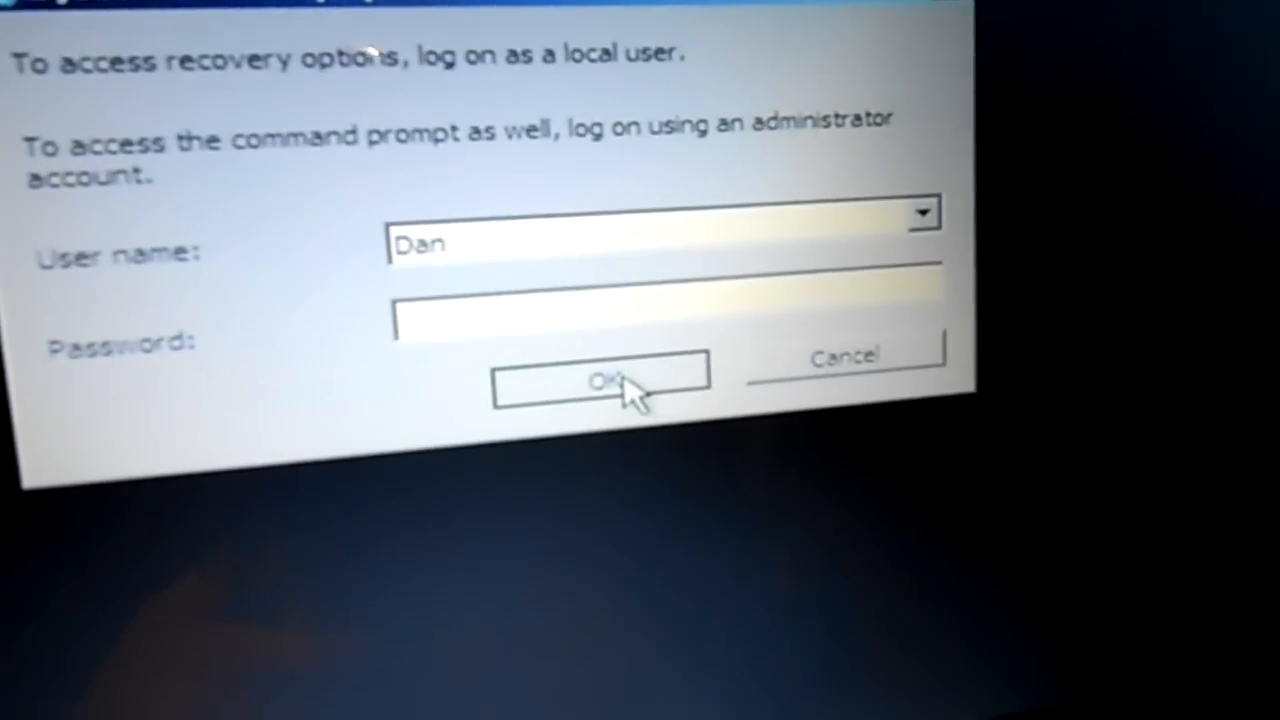
{"action": "left_click", "coordinate": [599, 382]}
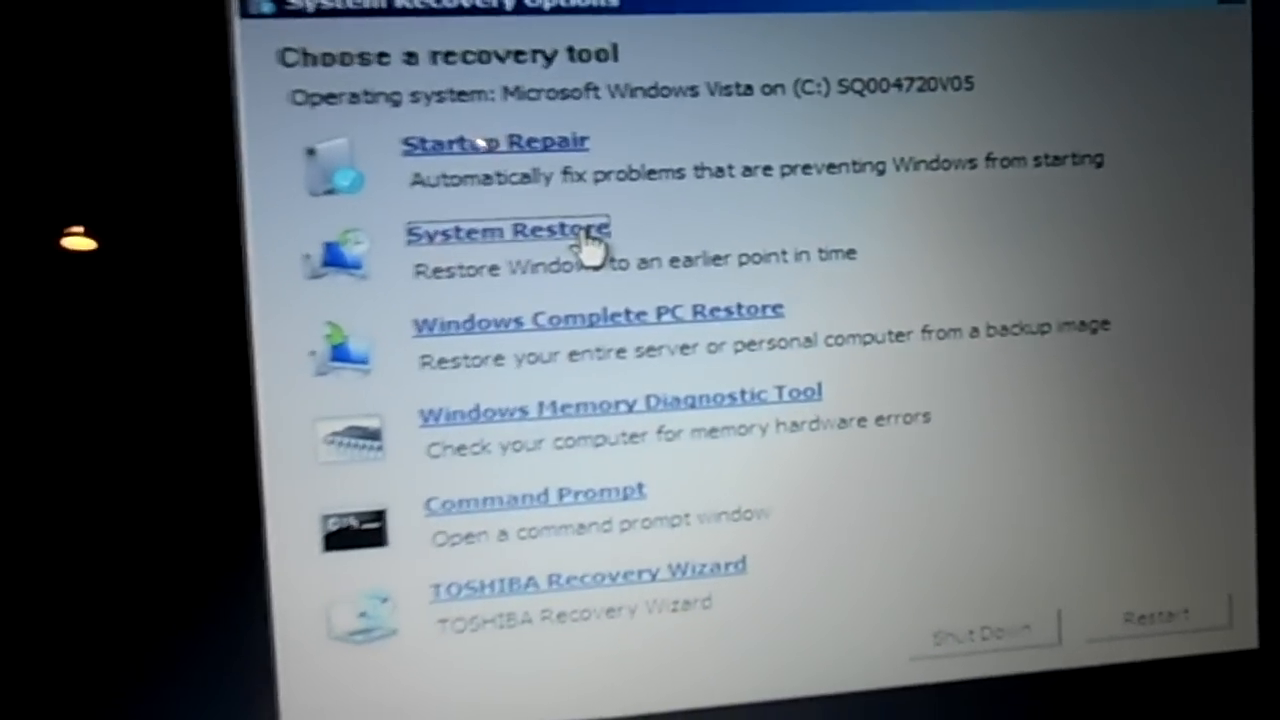
Step: Launch System Restore, dismiss the already-running warning, and bring up its wizard
{"action": "left_click", "coordinate": [505, 231]}
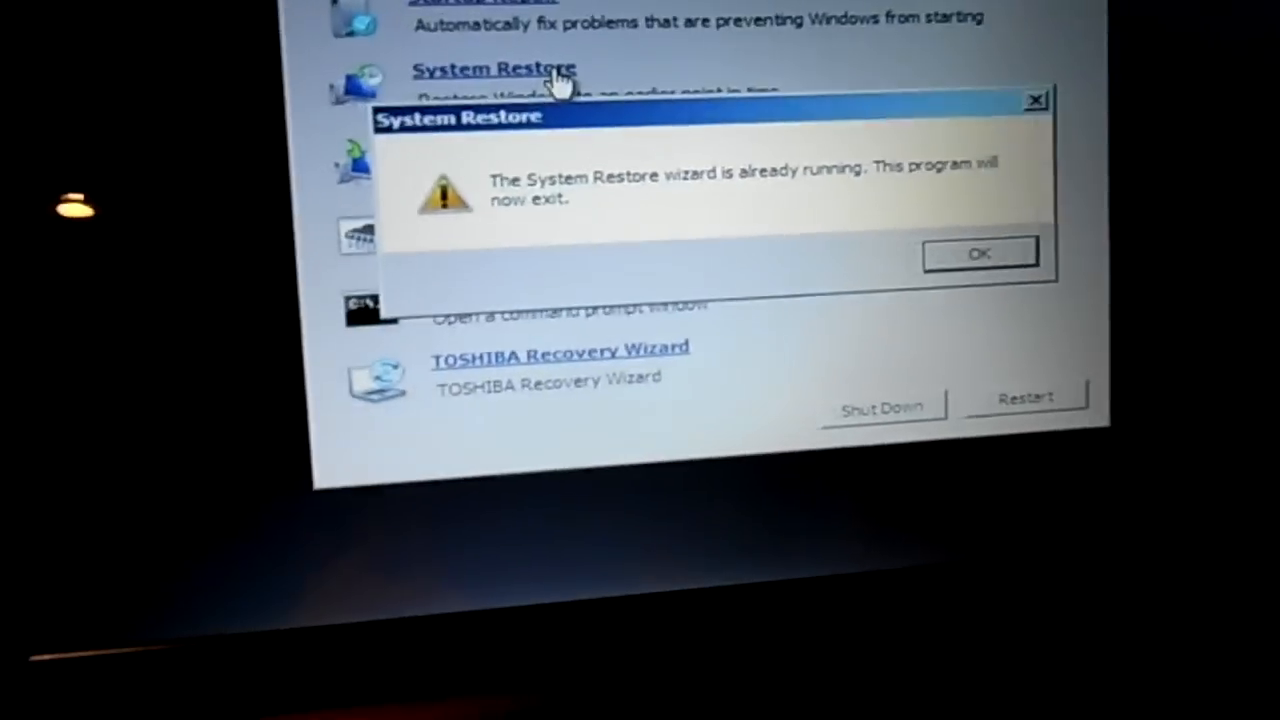
{"action": "left_click", "coordinate": [978, 252]}
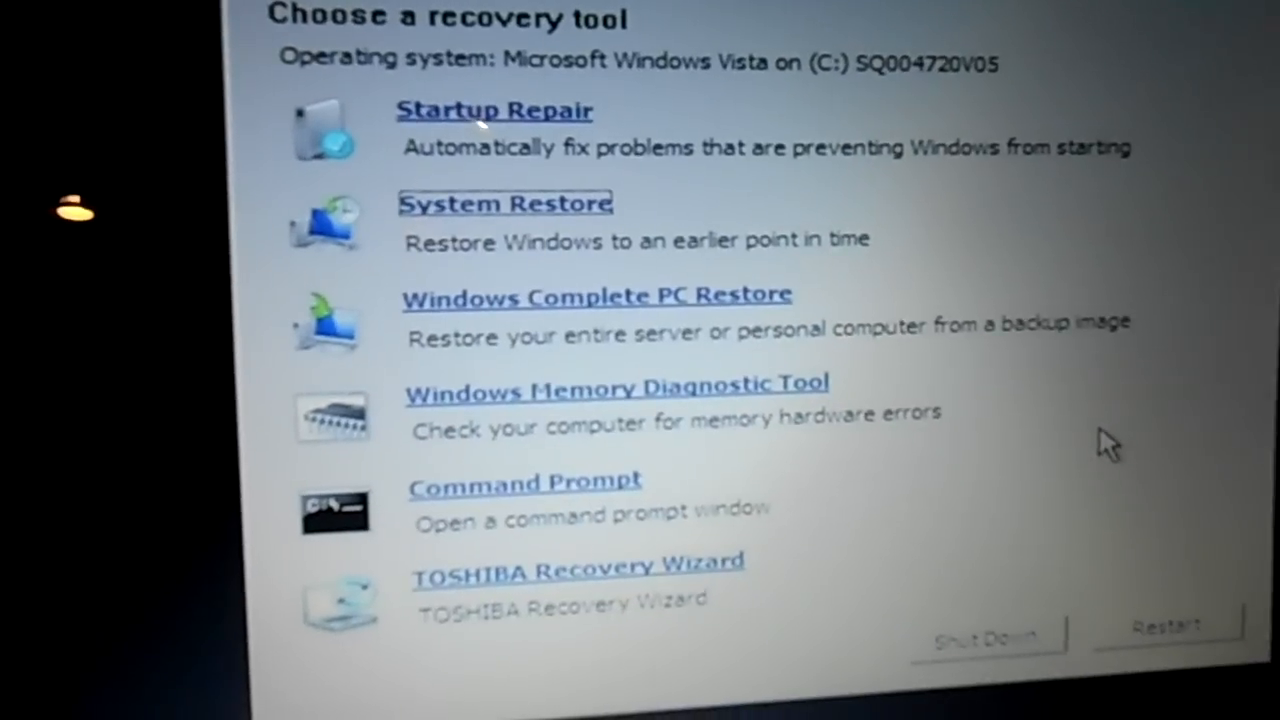
{"action": "left_click", "coordinate": [505, 203]}
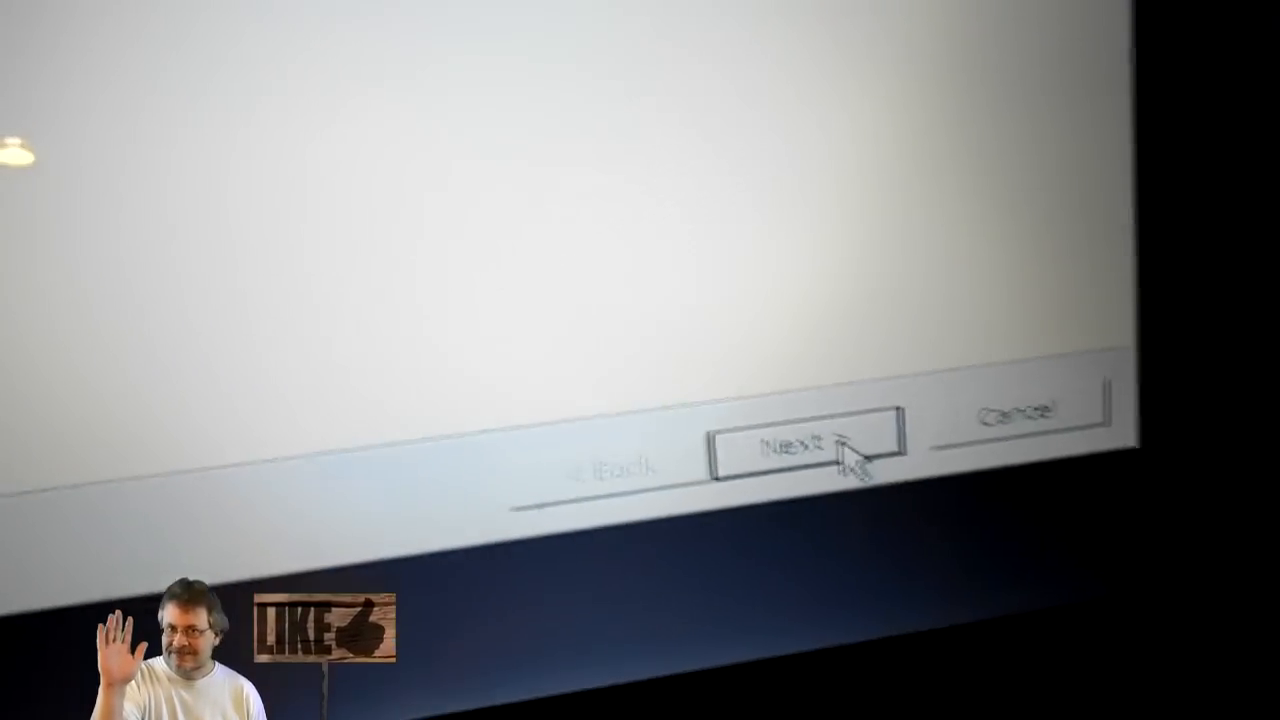
Step: Pass the introduction page and pick the 12/15/2012 7:59:22 AM restore point
{"action": "left_click", "coordinate": [805, 450]}
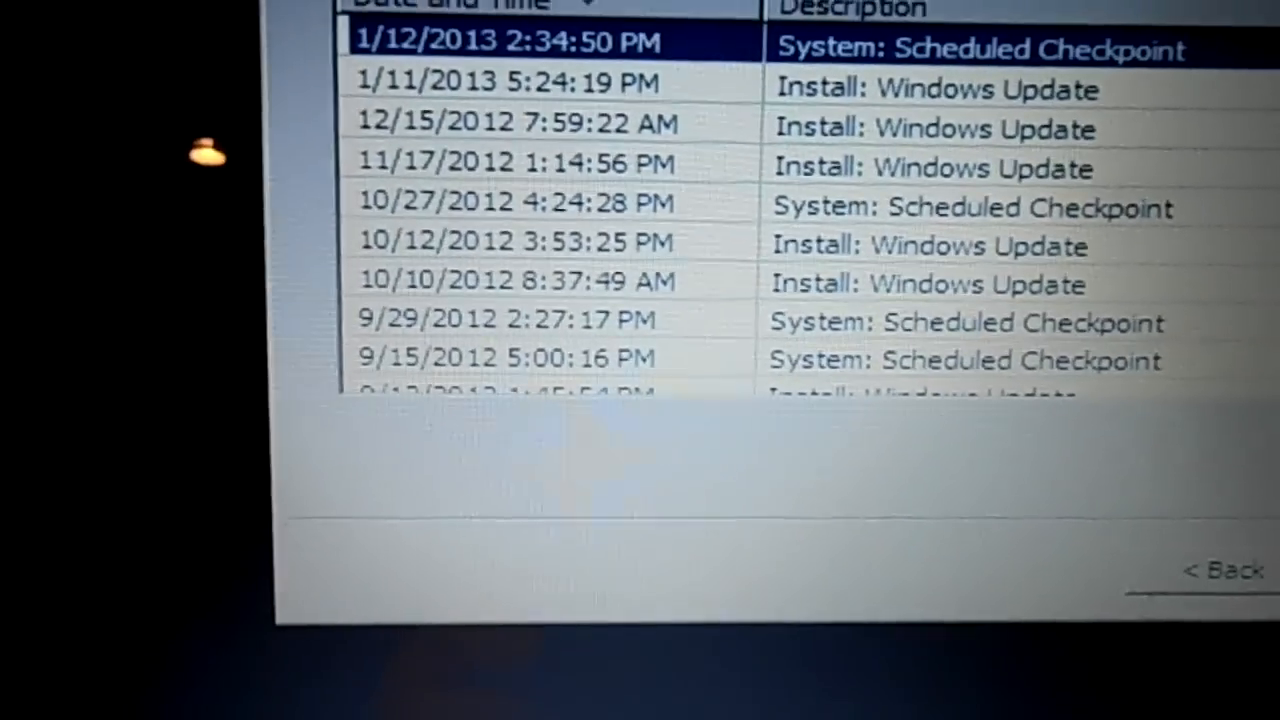
{"action": "scroll", "scroll_direction": "down", "scroll_amount": 3}
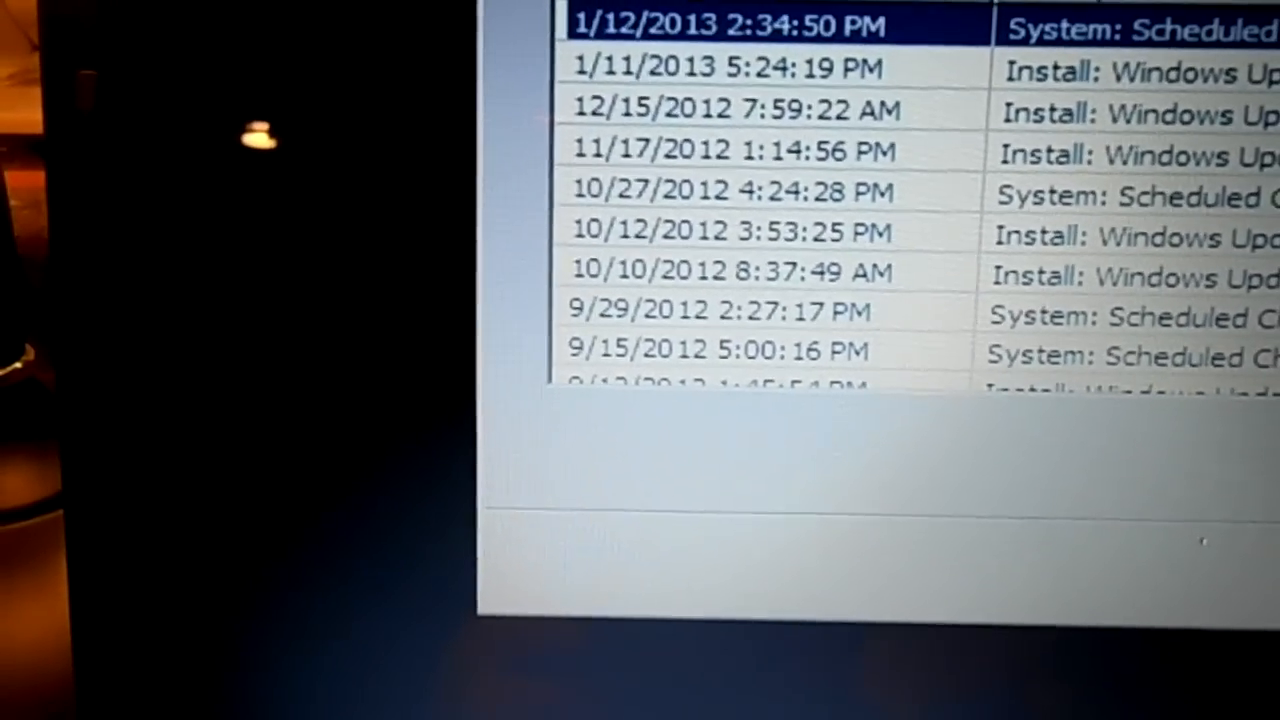
{"action": "left_click", "coordinate": [700, 150]}
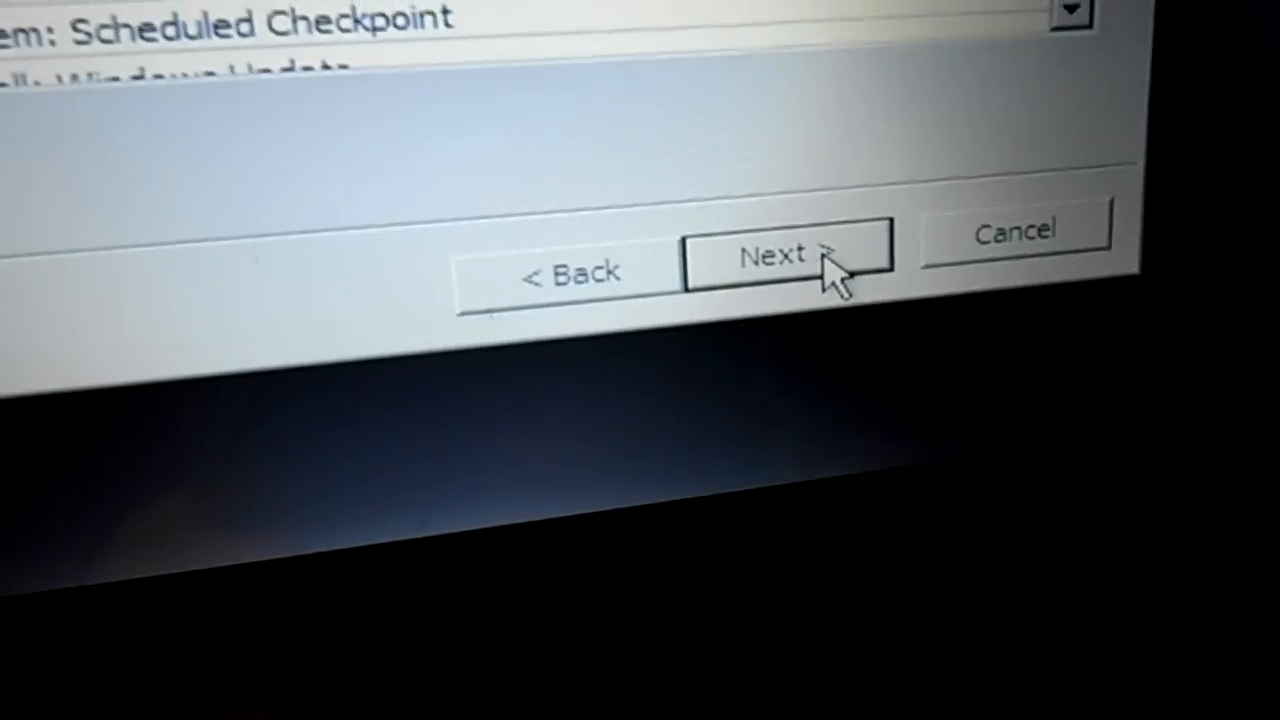
Step: Advance past the restore point and disk pages to the final confirmation
{"action": "left_click", "coordinate": [788, 255]}
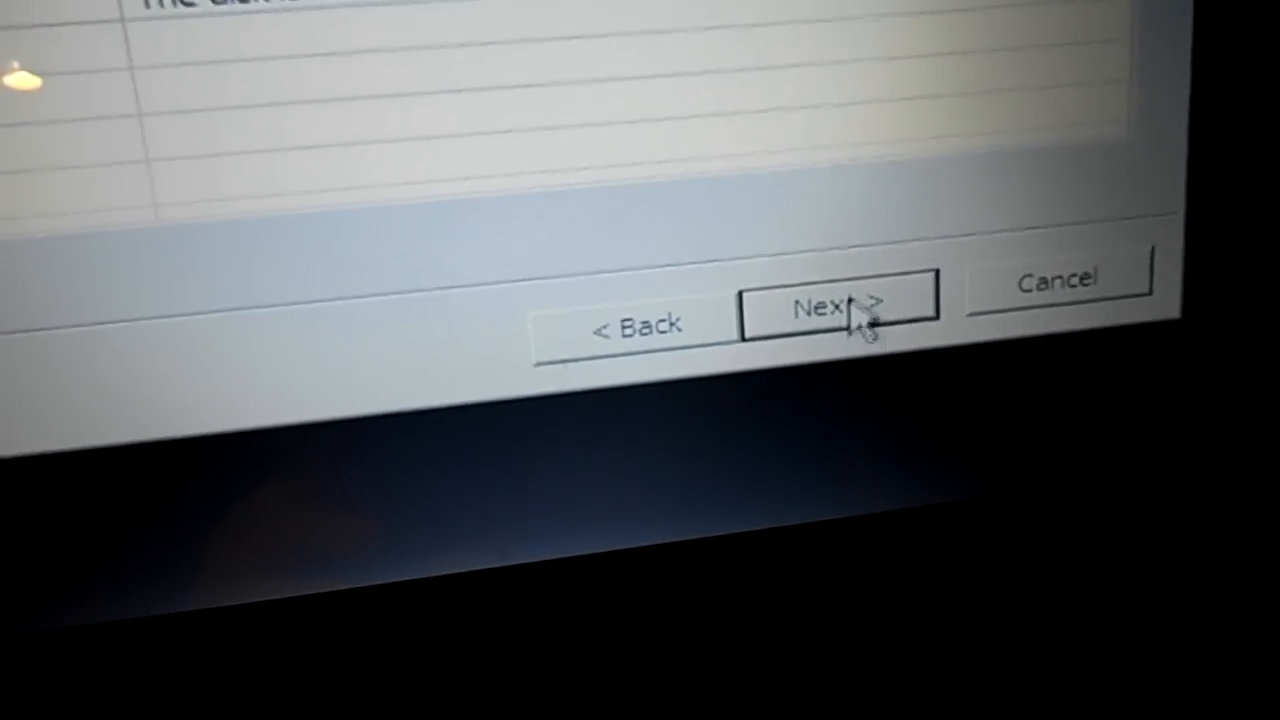
{"action": "left_click", "coordinate": [835, 307]}
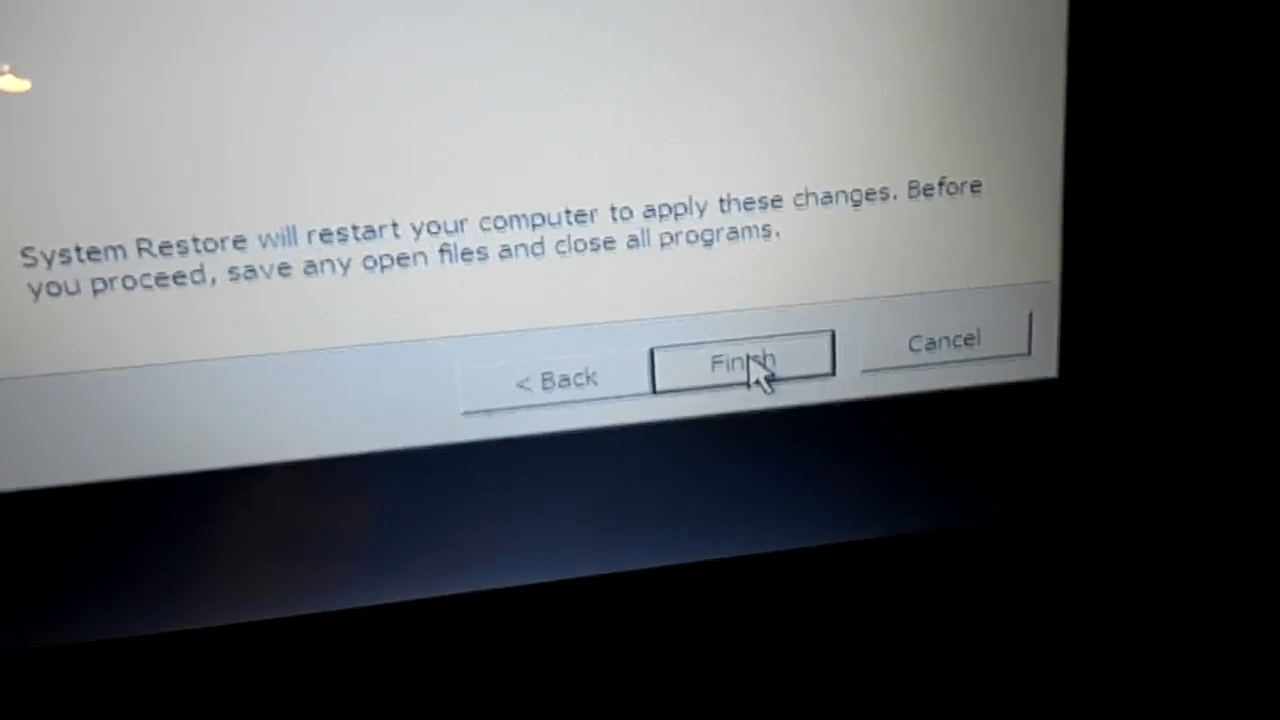
Step: Finish the wizard and confirm the uninterruptible restore to 12/15/2012 7:59:22 AM
{"action": "left_click", "coordinate": [740, 360]}
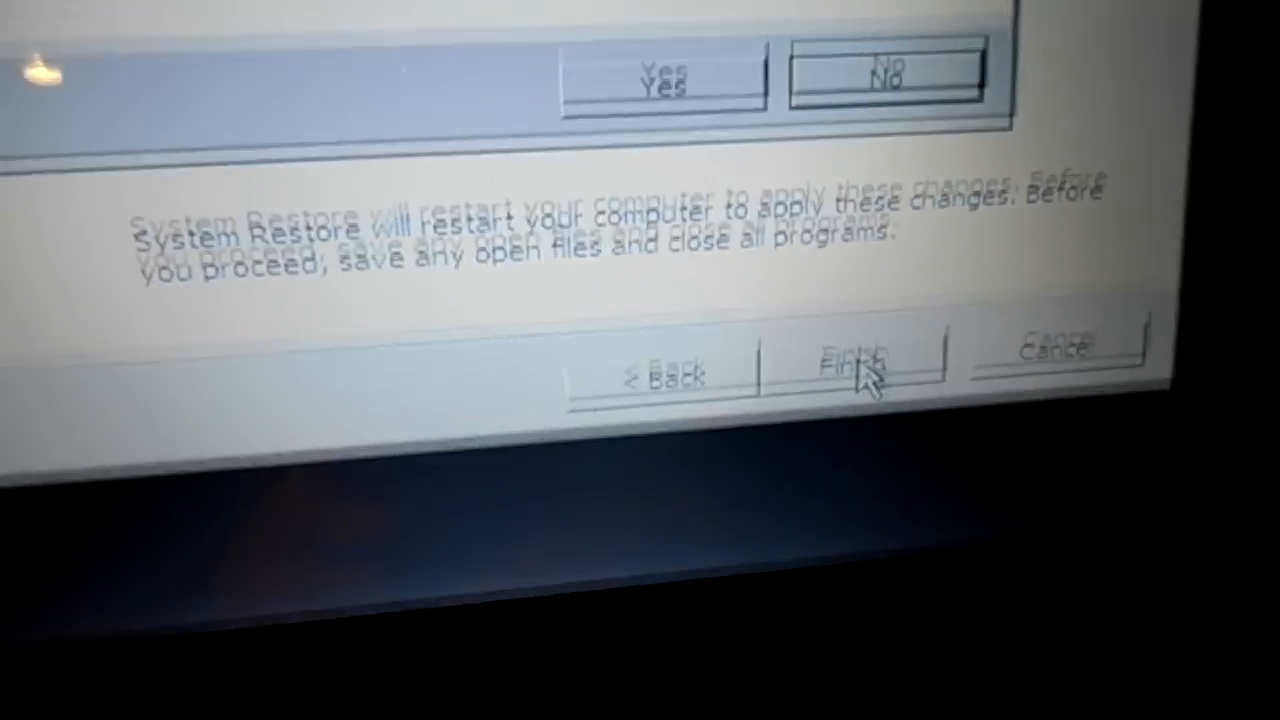
{"action": "left_click", "coordinate": [855, 365]}
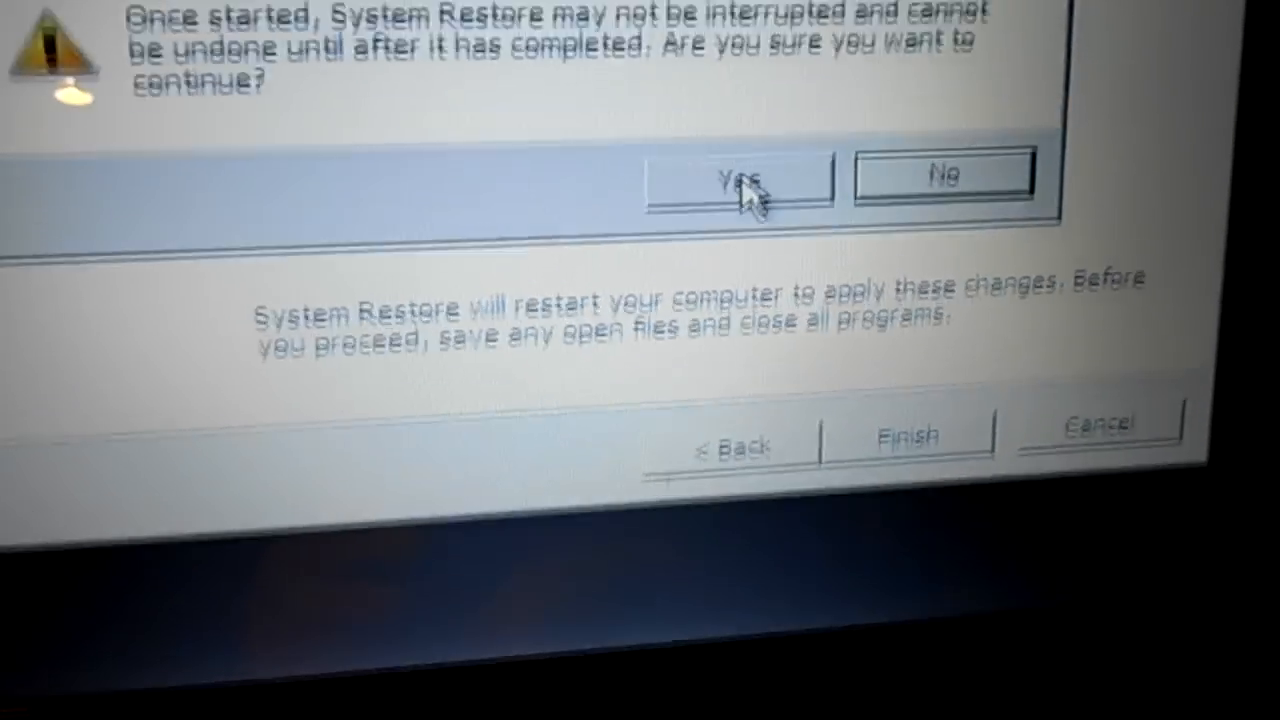
{"action": "left_click", "coordinate": [738, 178]}
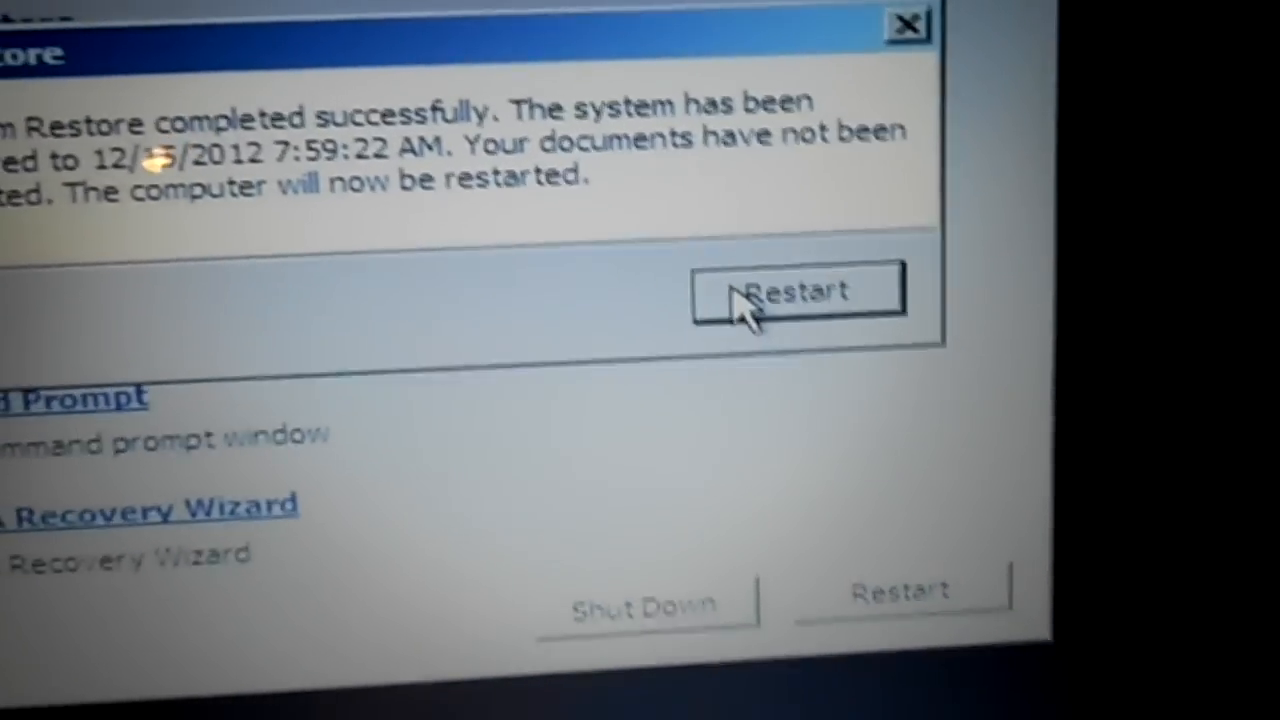
Step: Restart the computer from the successful-restore dialog
{"action": "left_click", "coordinate": [797, 290]}
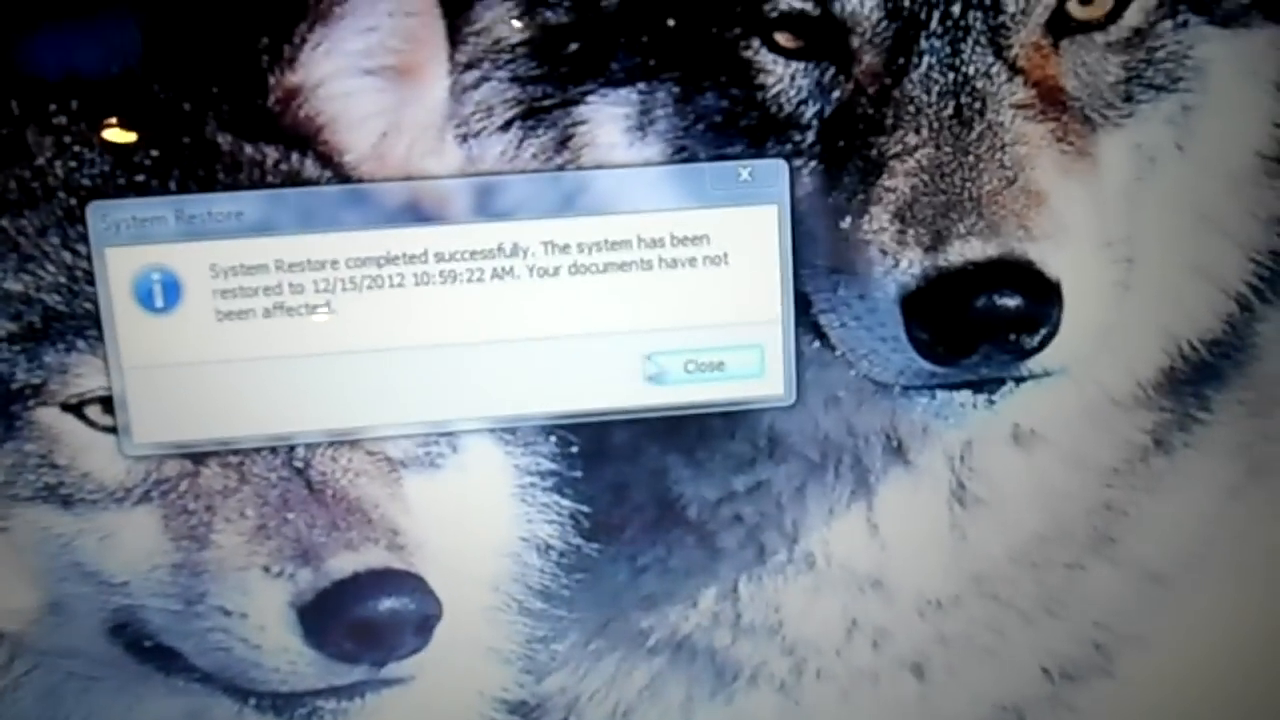
Step: Close the System Restore success notice on the desktop
{"action": "left_click", "coordinate": [703, 362]}
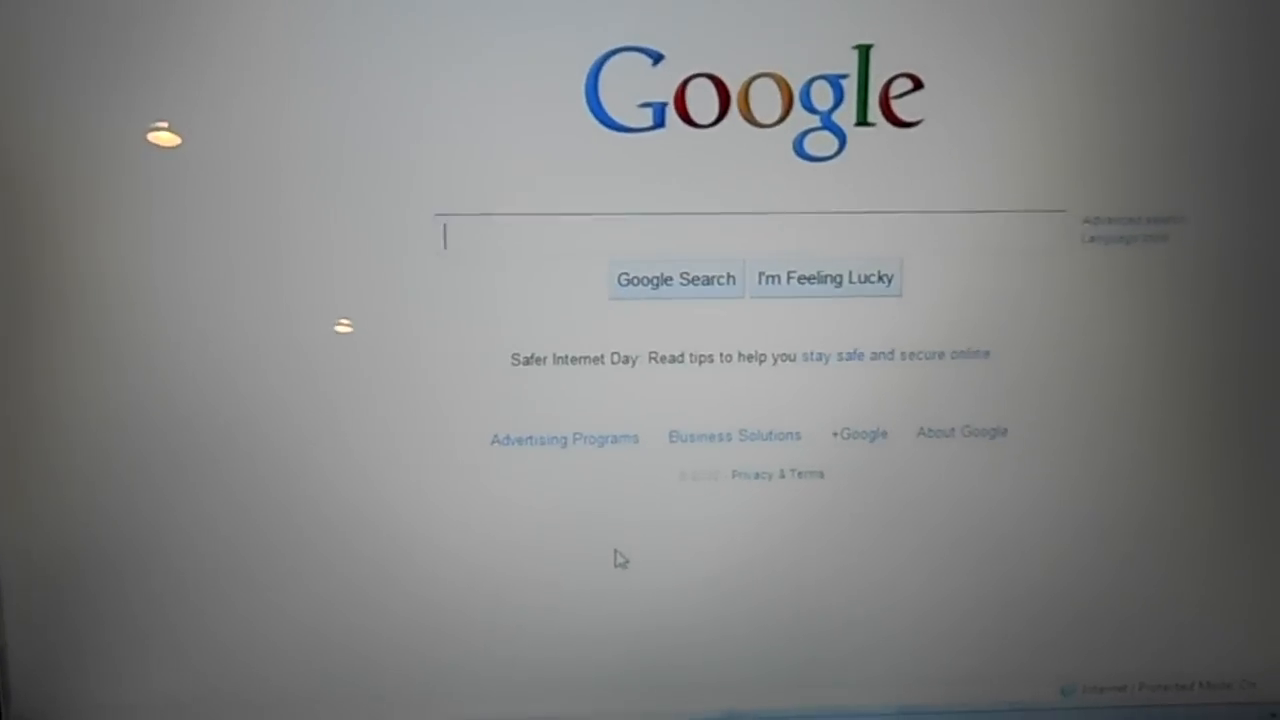